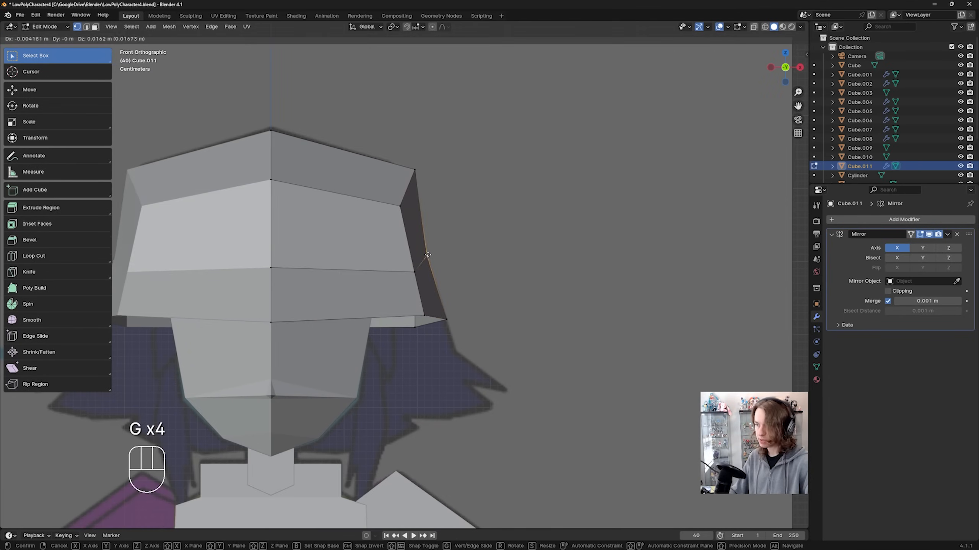
# Save the character file, then grab the hair cap vertices to fit the head reference
pyautogui.press('ctrl+s')
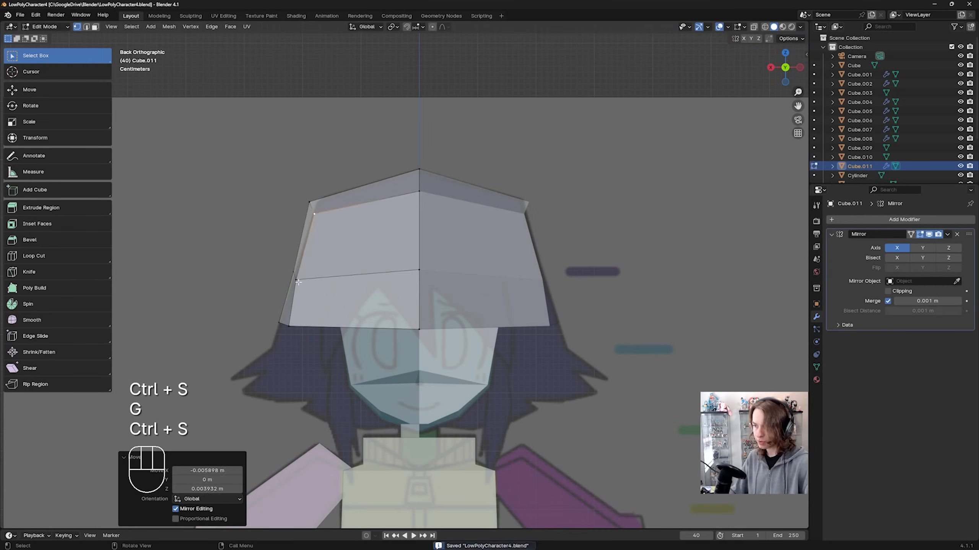
pyautogui.press('Tab')
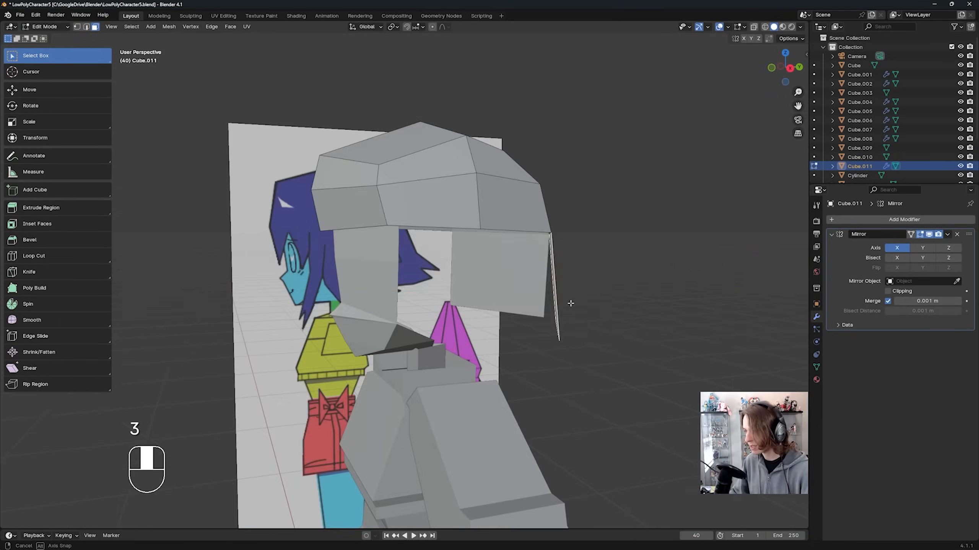
pyautogui.press('g')
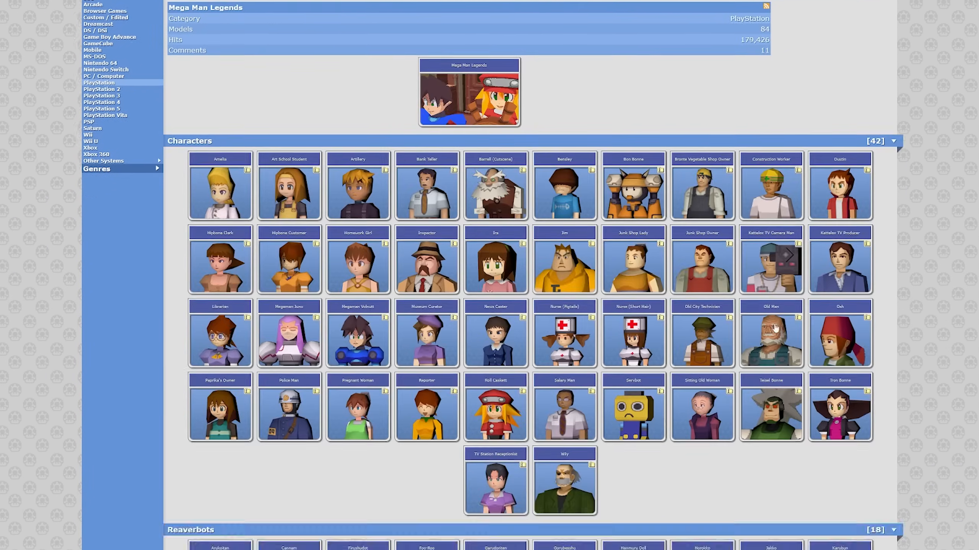
# Open one of the Mega Man Legends character models on The Models Resource
pyautogui.click(701, 407)
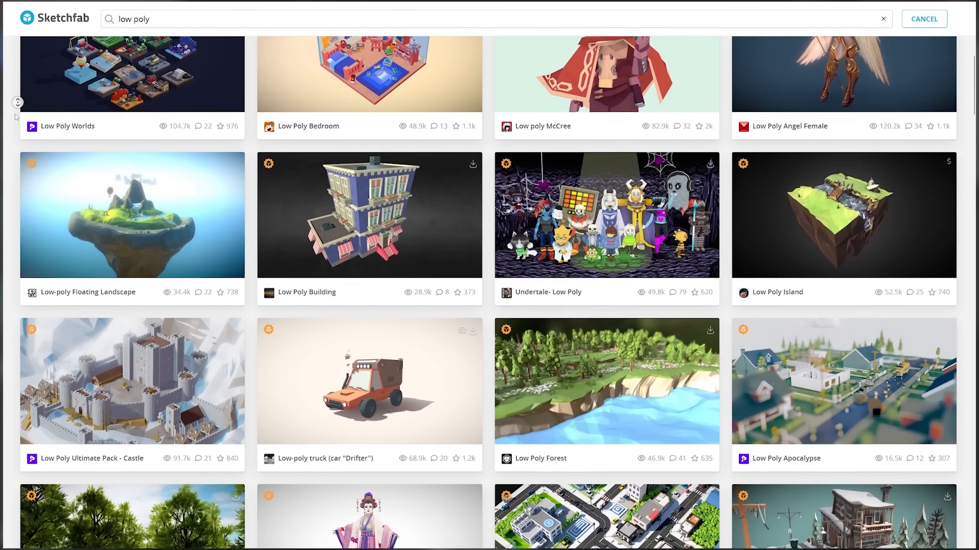
# Scroll down through the Sketchfab low poly model results grid
pyautogui.scroll(-3)
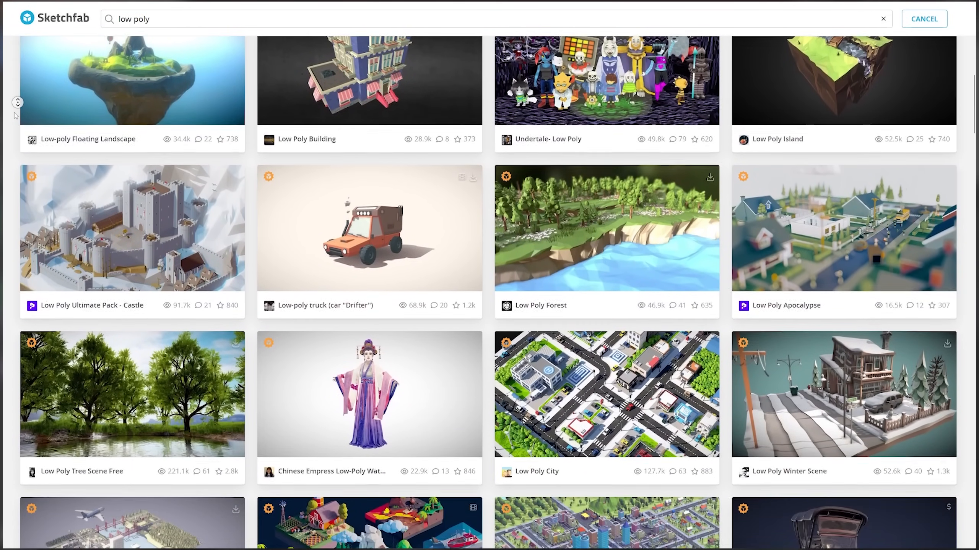
pyautogui.scroll(-3)
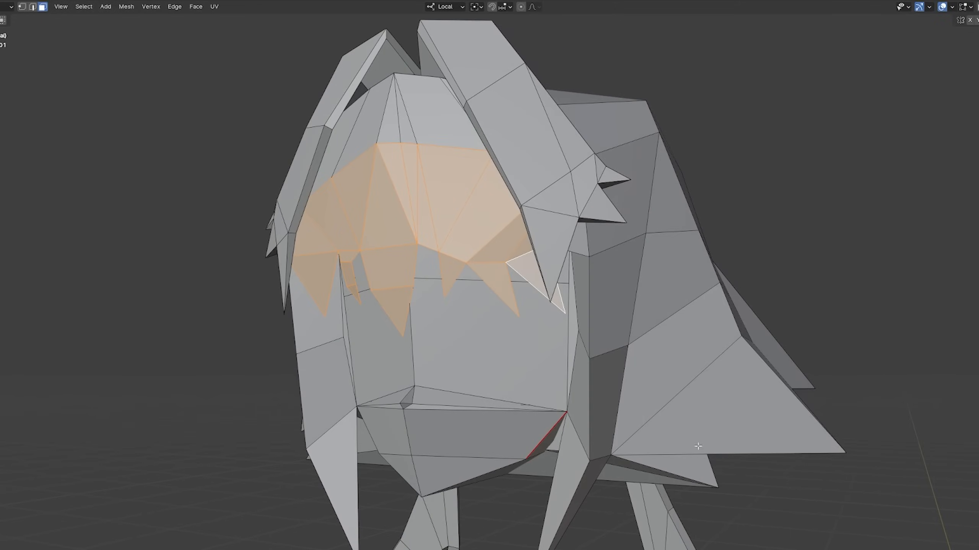
pyautogui.moveTo(619, 367)
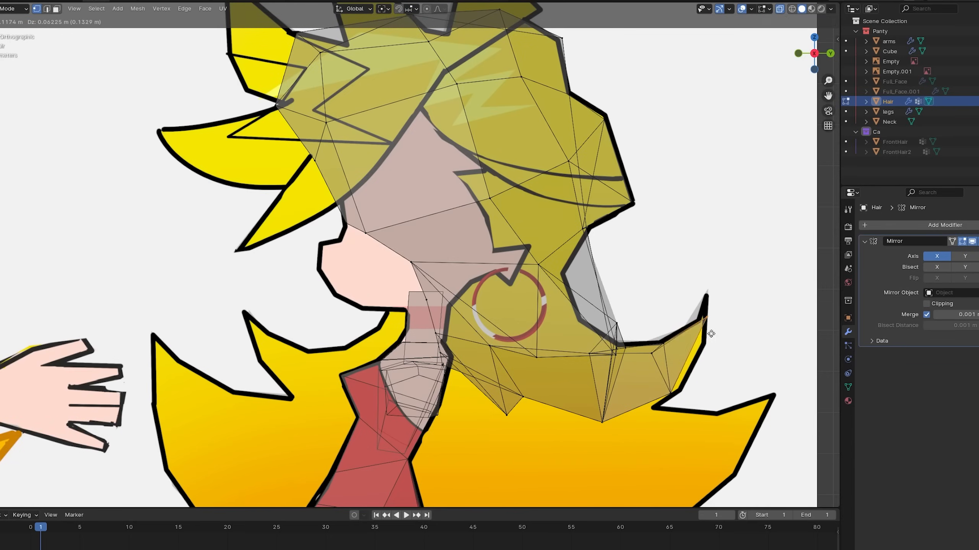
# Adjust the hair outline to the reference in front view and inspect the spiky bangs around the head
pyautogui.moveTo(709, 333); pyautogui.dragTo(695, 319)
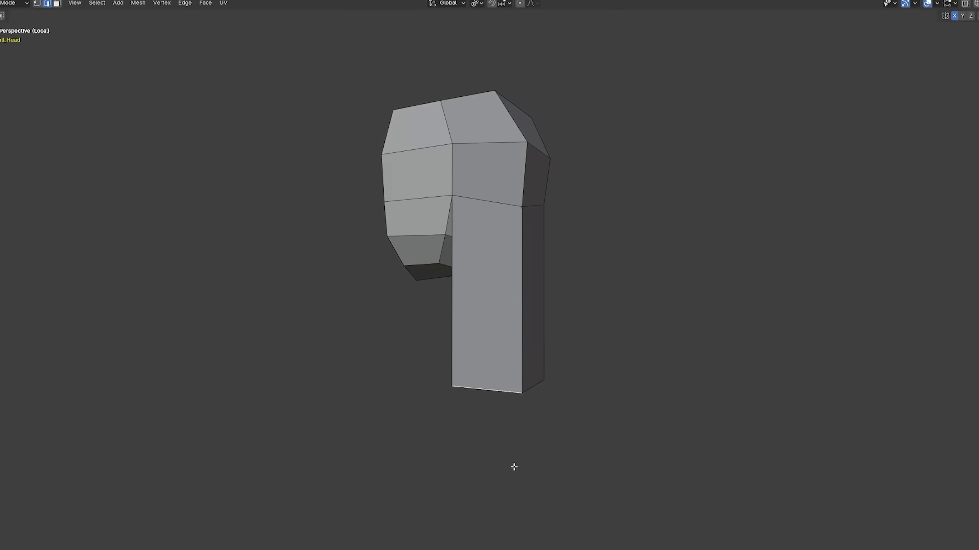
pyautogui.press('KP_1')
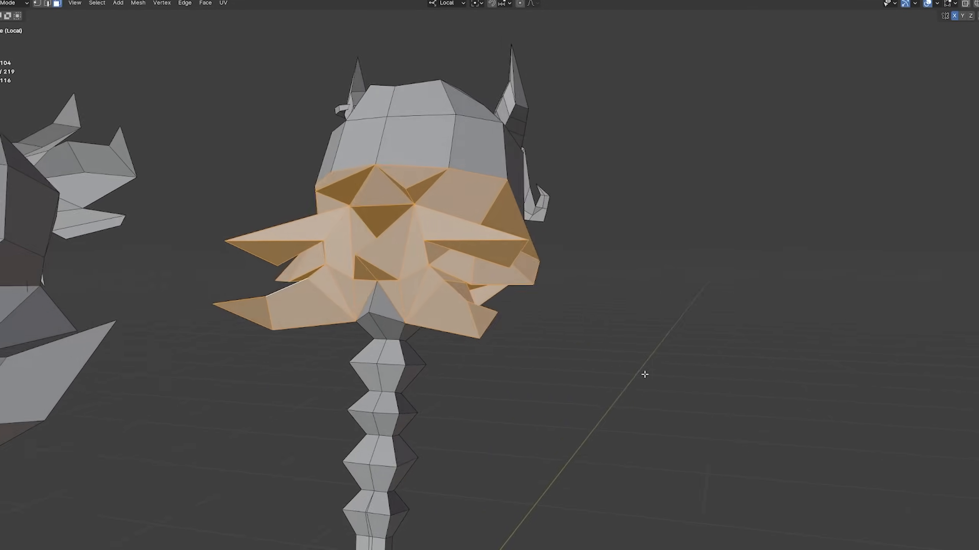
pyautogui.moveTo(644, 375); pyautogui.dragTo(692, 371)
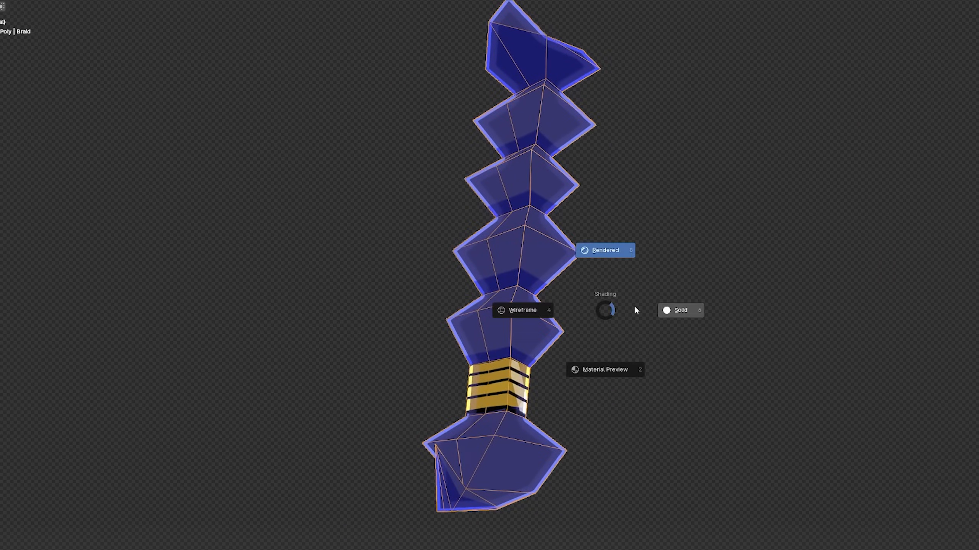
# Choose a viewport shading mode to check the braid's blue and gold materials
pyautogui.click(680, 311)
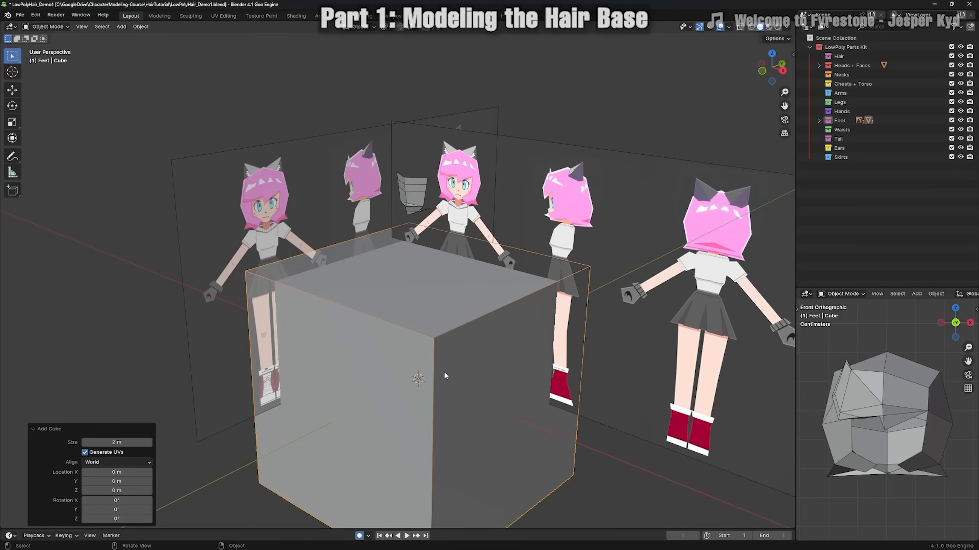
# Apply the Mirror modifier in Object Mode and reshape the hair base from the top view
pyautogui.press('Tab')
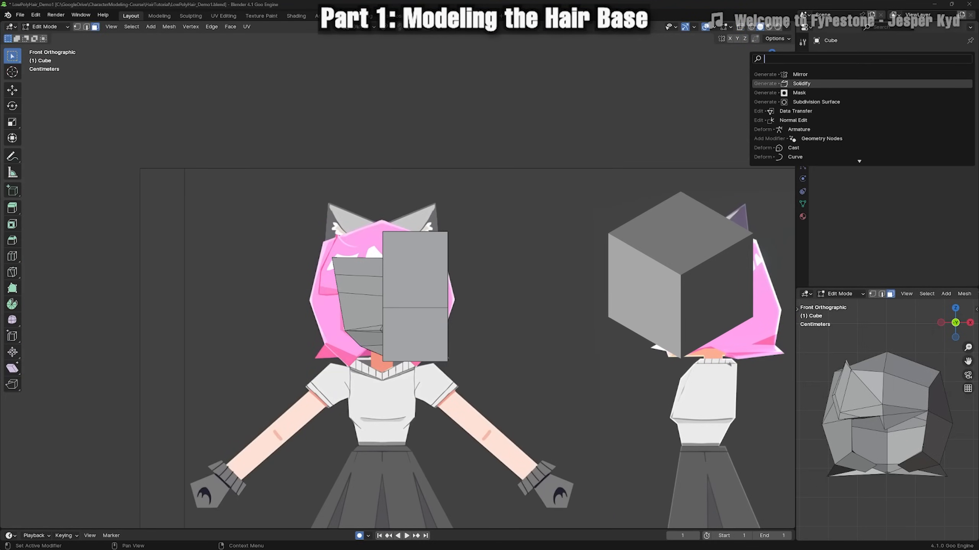
pyautogui.click(800, 74)
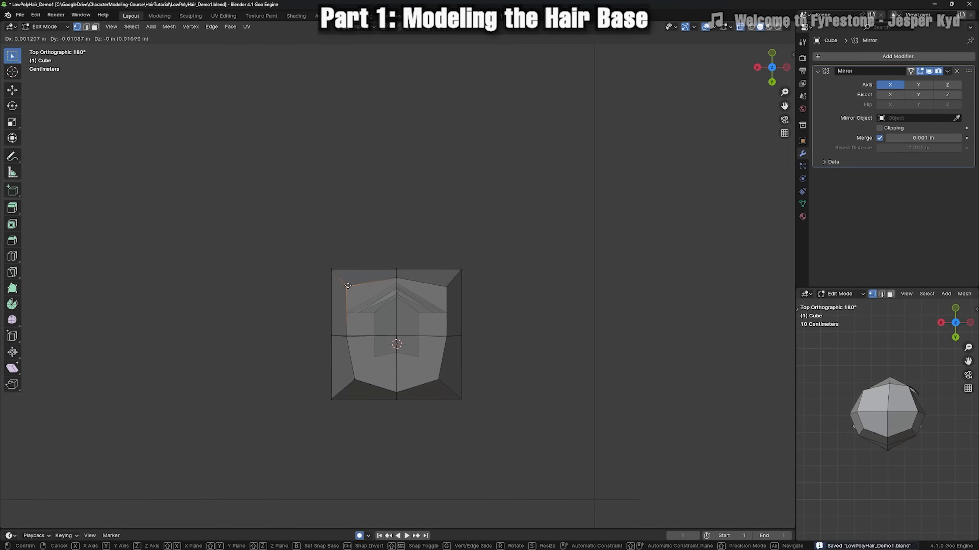
pyautogui.moveTo(349, 284); pyautogui.dragTo(334, 399)
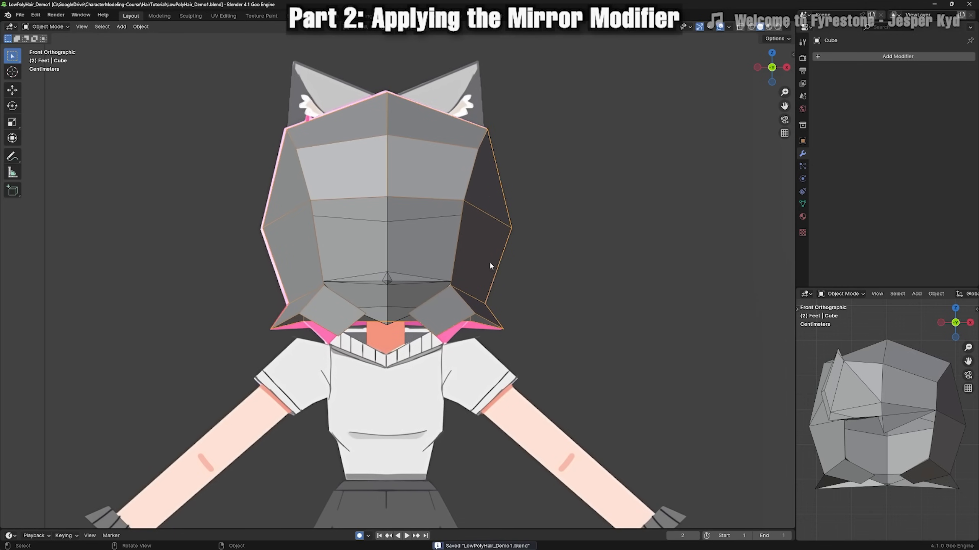
# Enter Edit Mode on the hair mesh to start pulling a front vertex along Y
pyautogui.press('Tab')
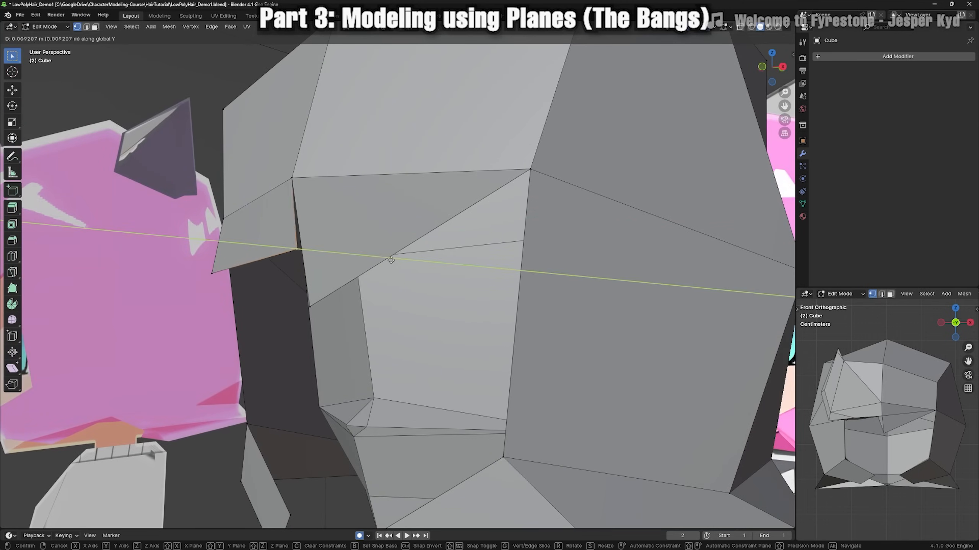
# Merge selected vertices at center and extrude strips into angled bangs over the forehead
pyautogui.moveTo(389, 259); pyautogui.dragTo(493, 271)
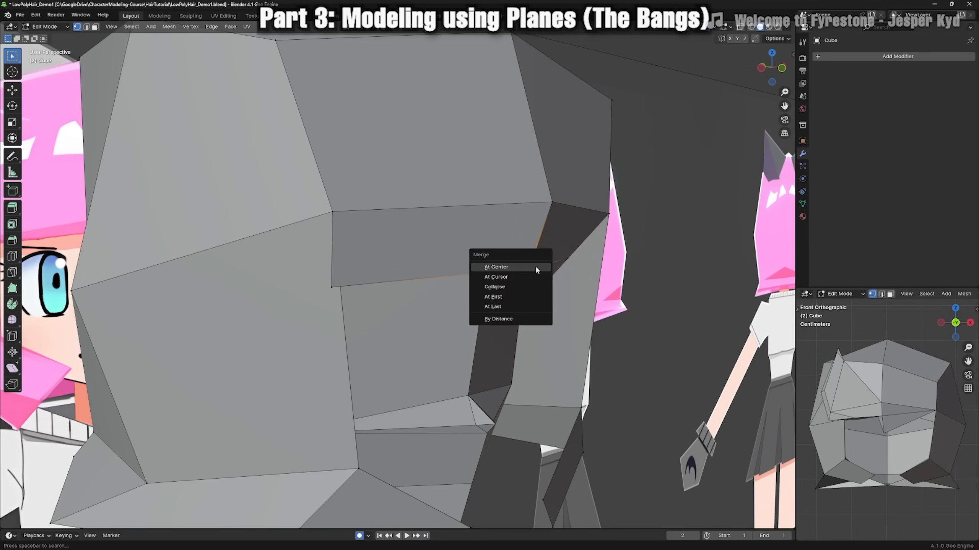
pyautogui.click(496, 266)
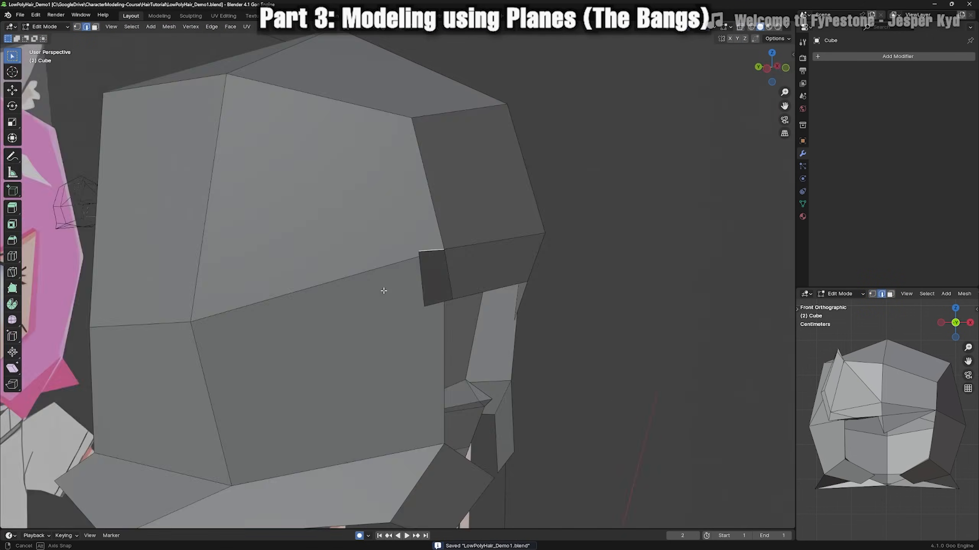
pyautogui.press('x')
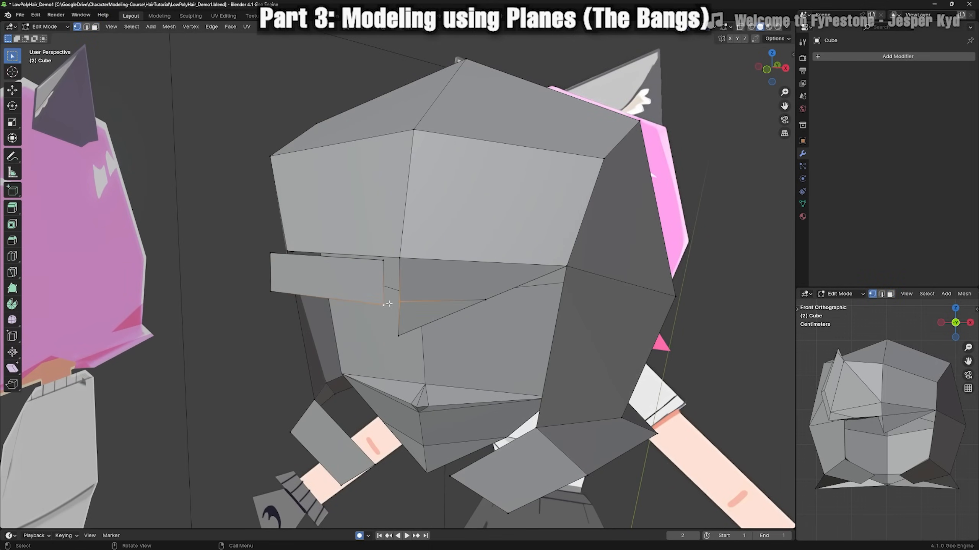
pyautogui.press('m')
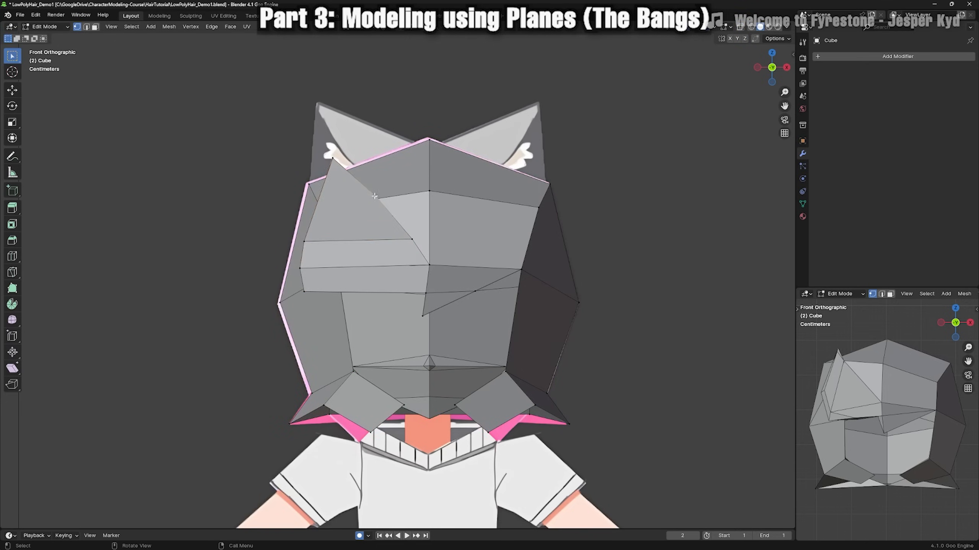
pyautogui.moveTo(375, 196); pyautogui.dragTo(368, 202)
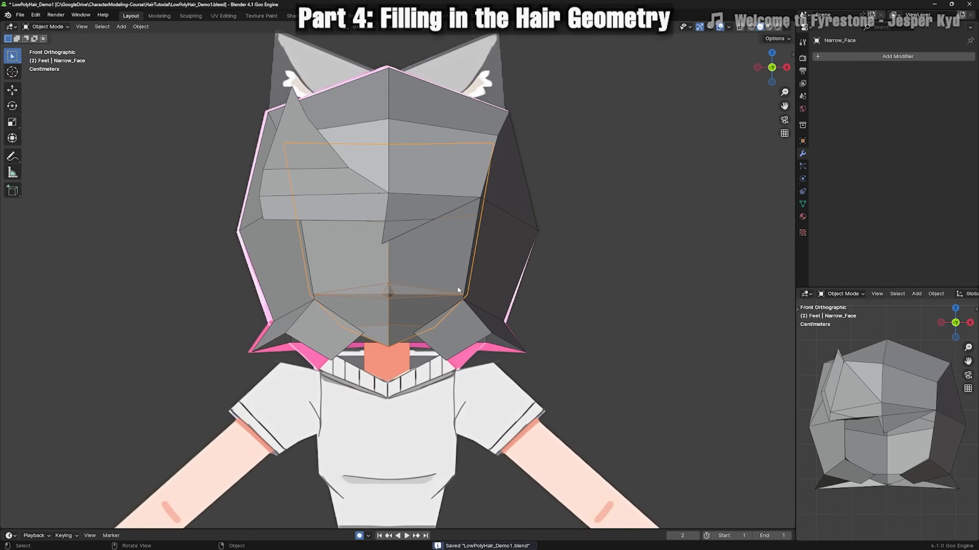
# Isolate the hair mesh to fill its gaps, then add a small cube for extra hair shapes
pyautogui.press('Tab')
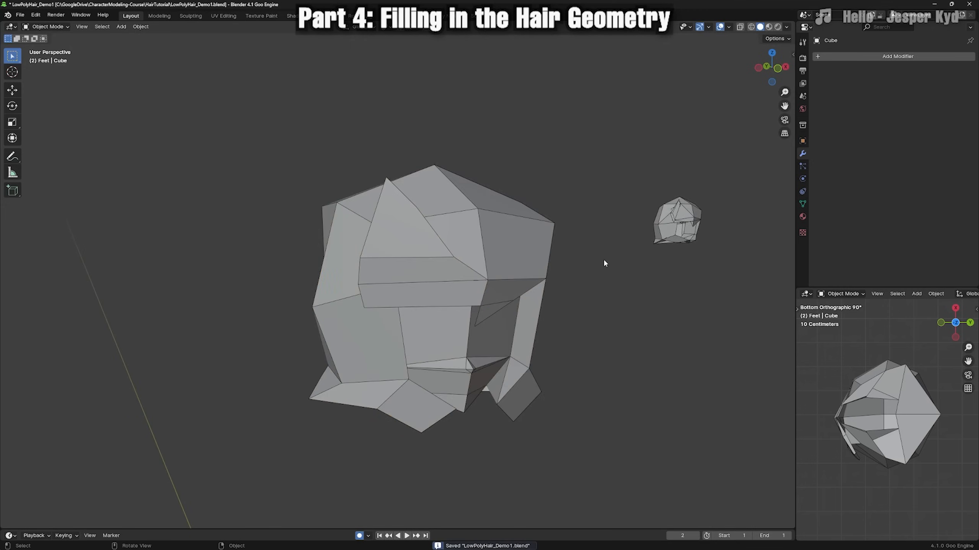
pyautogui.press('Tab')
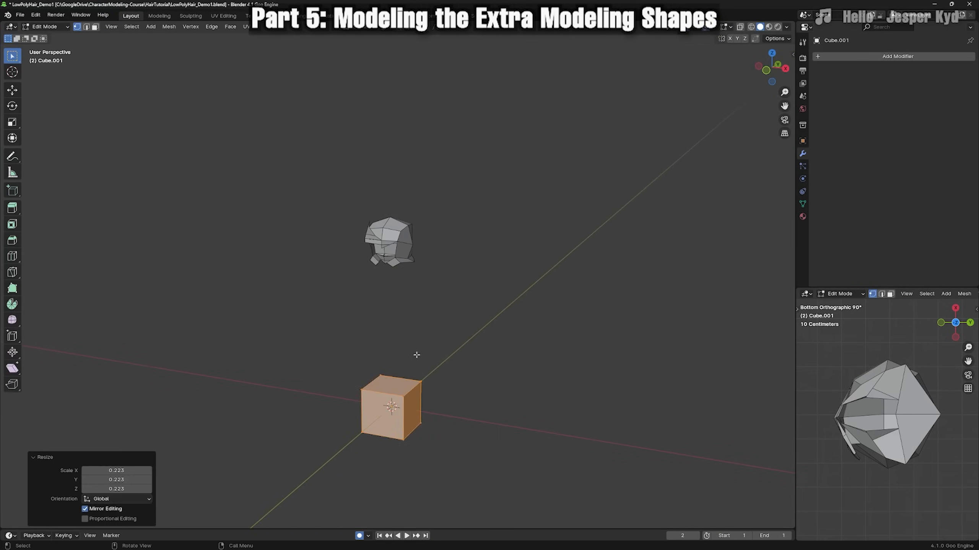
# Open LowPoly_Juliet_LollipopChainsaw_01.blend to view its hair mesh over the Juliet reference
pyautogui.click(896, 56)
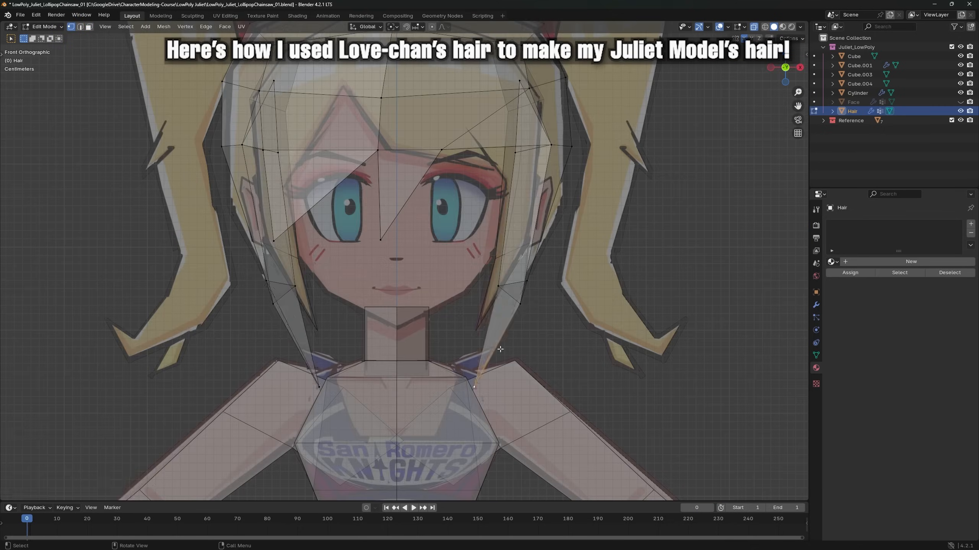
# Append the Suzy_Hair object from the parts kit file, filtering the Object list by 'air'
pyautogui.click(20, 14)
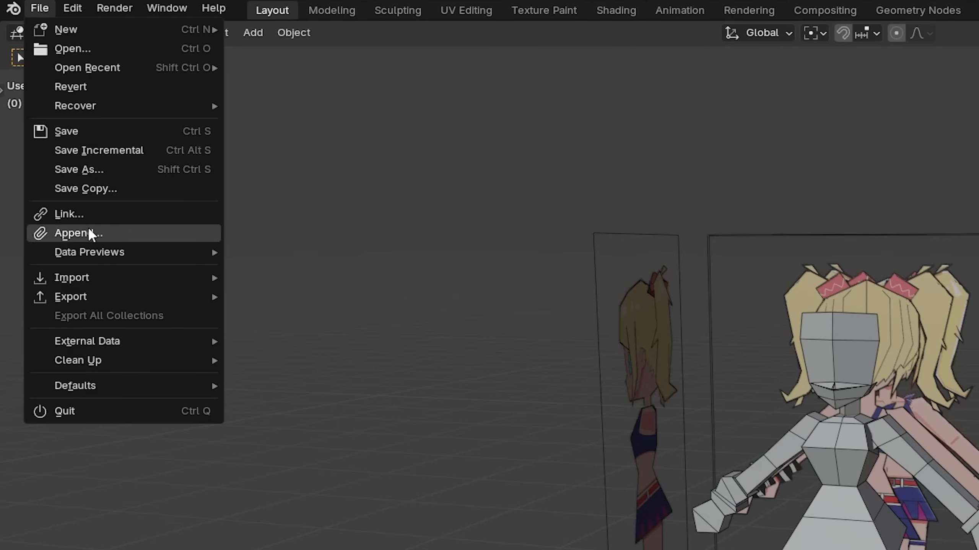
pyautogui.click(77, 232)
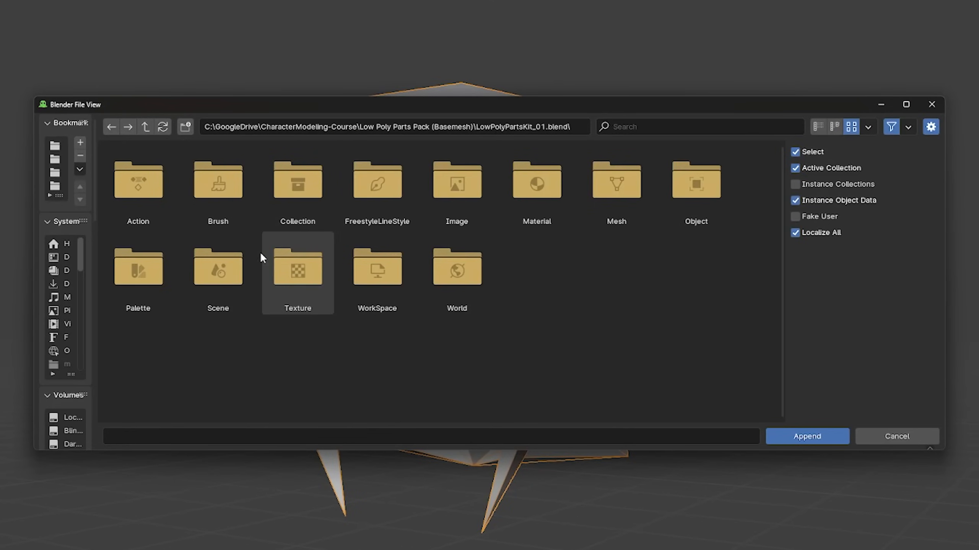
pyautogui.moveTo(695, 187)
pyautogui.write('h')
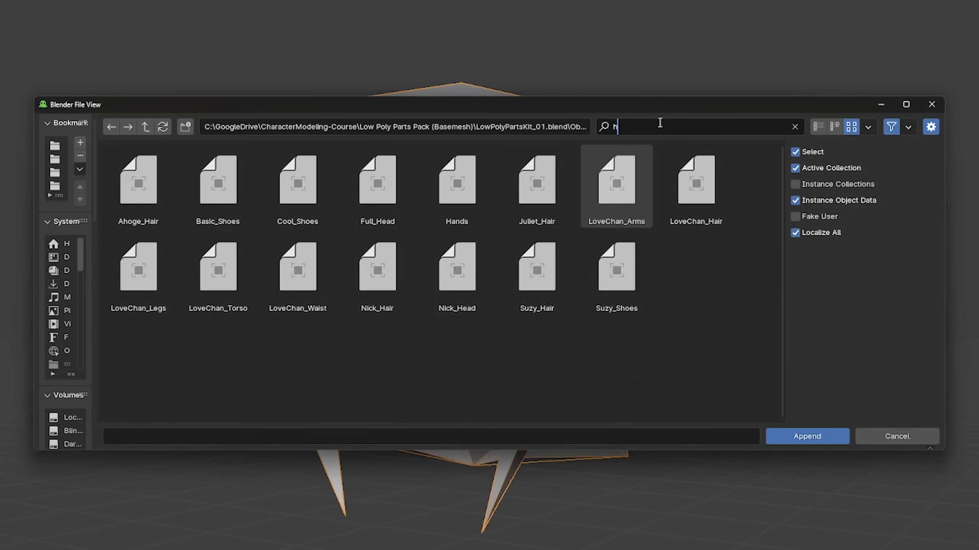
pyautogui.write('air')
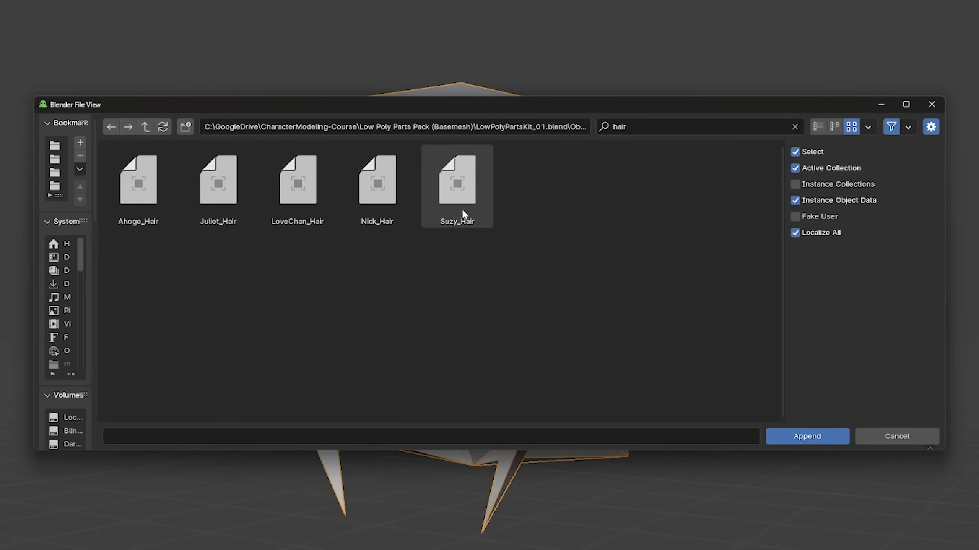
pyautogui.click(456, 180)
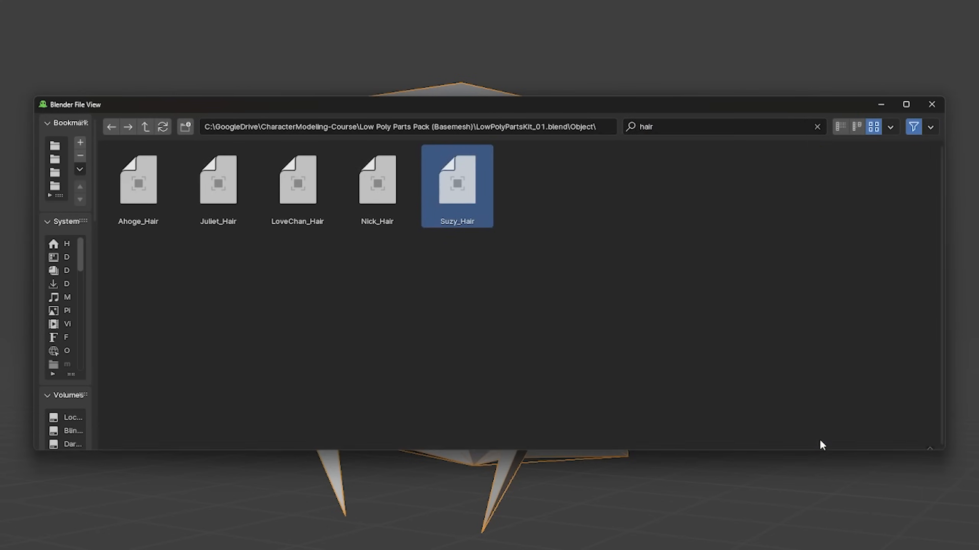
pyautogui.doubleClick(456, 181)
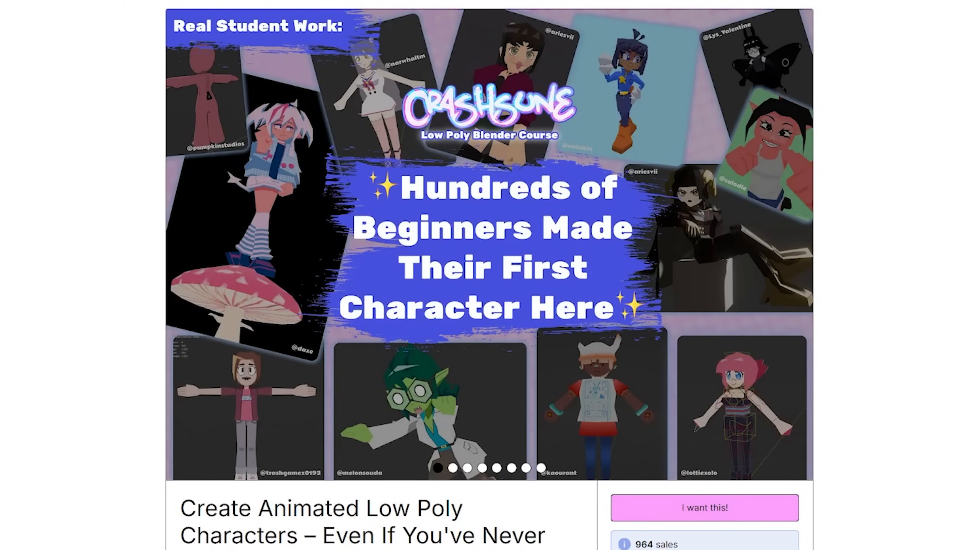
# Scroll down the course page through its price, description and student ratings
pyautogui.scroll(-3)
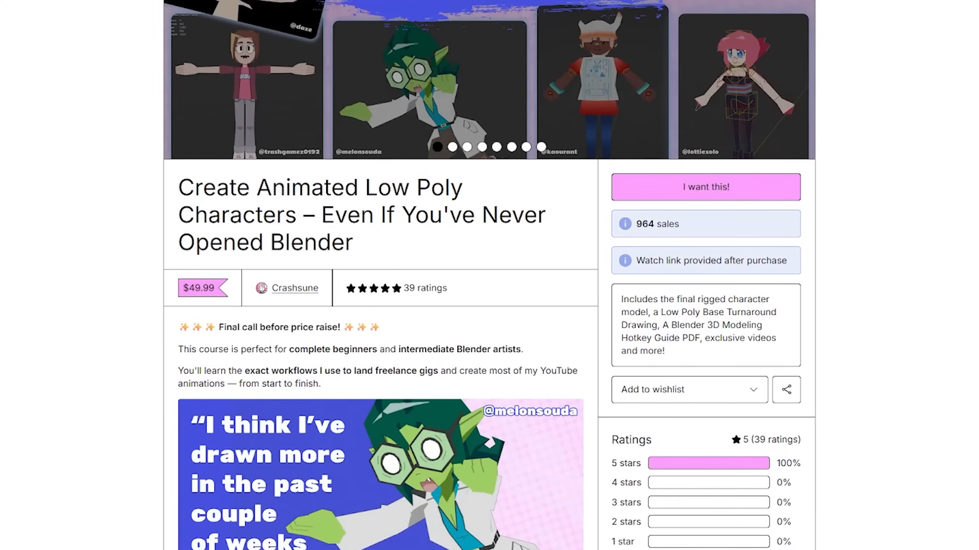
pyautogui.scroll(-3)
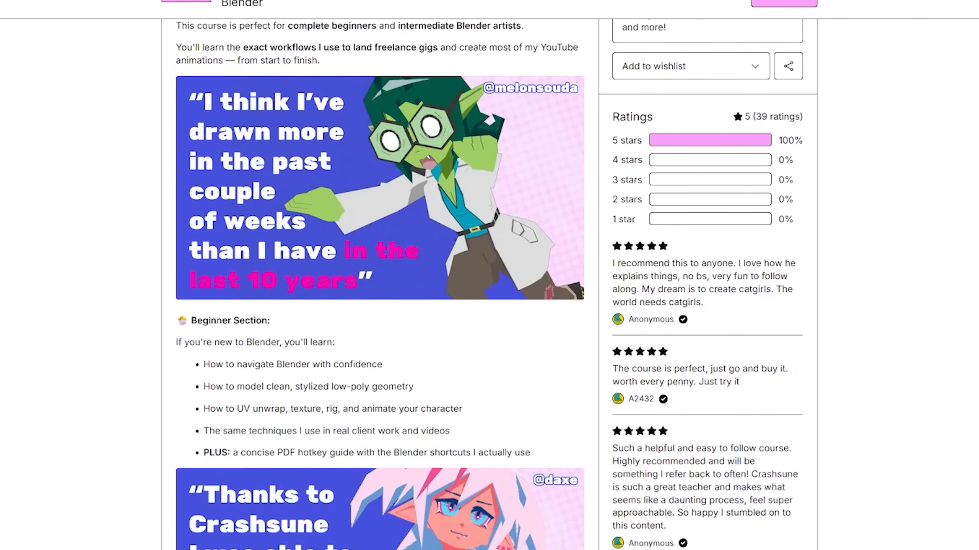
pyautogui.scroll(-3)
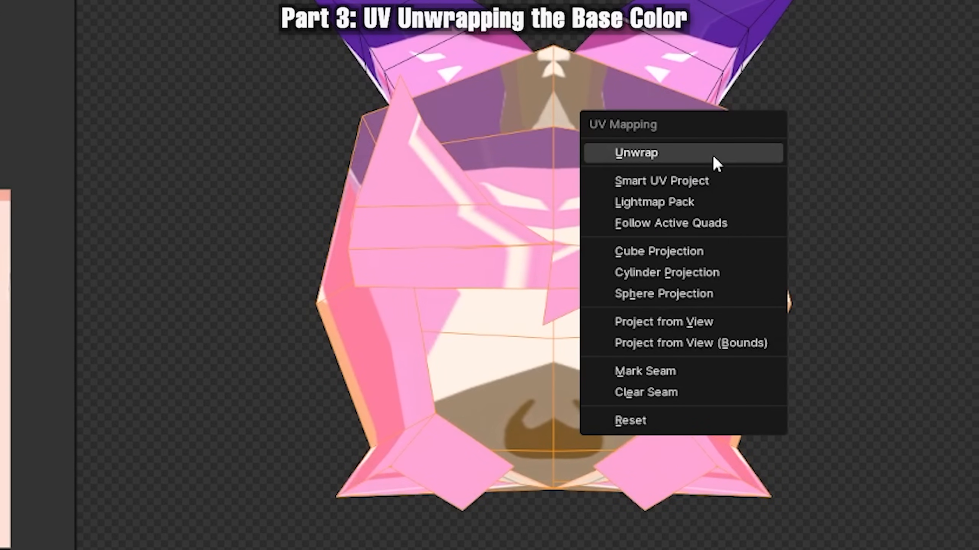
# Unwrap the selected hair faces for the base color region via the UV Mapping menu
pyautogui.click(634, 152)
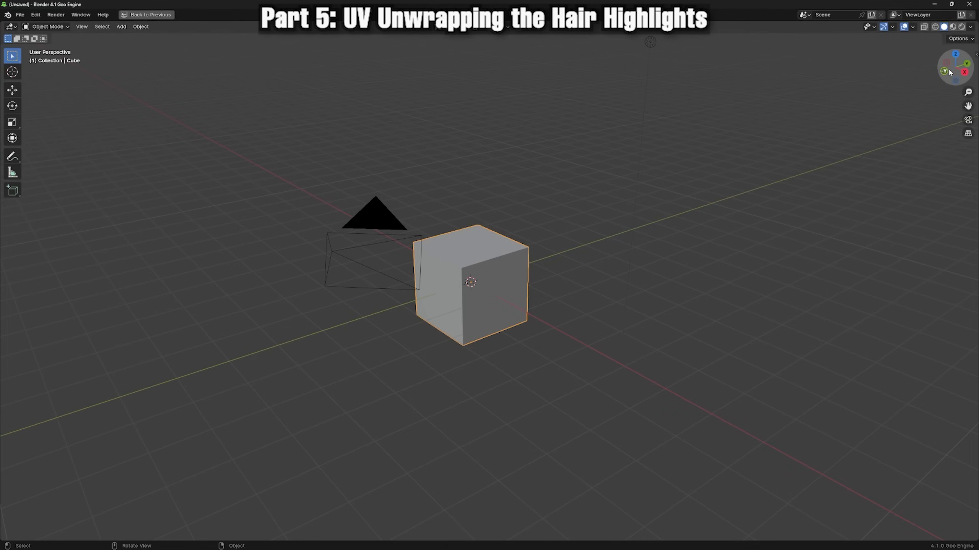
# Switch to front view and unwrap the hair's highlight faces onto the highlight color
pyautogui.press('KP_1')
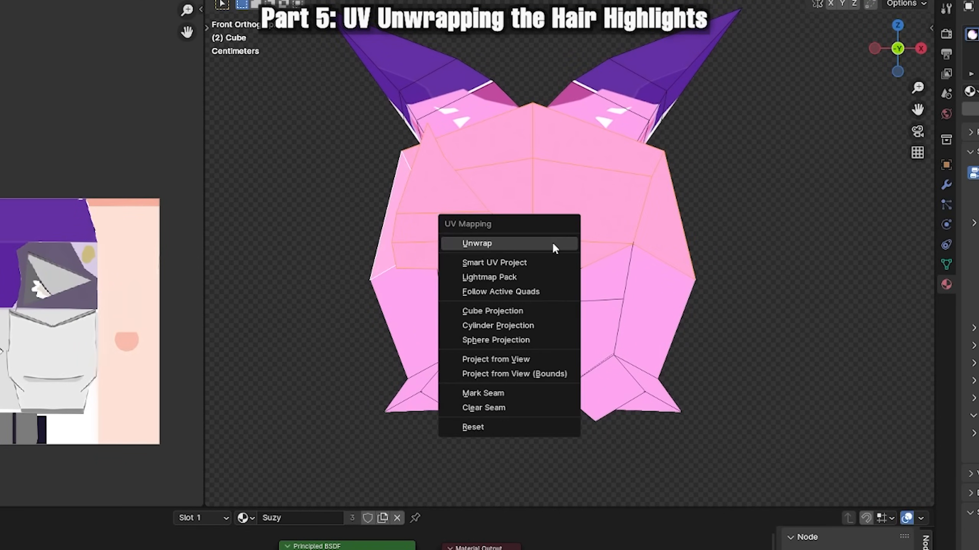
pyautogui.click(495, 359)
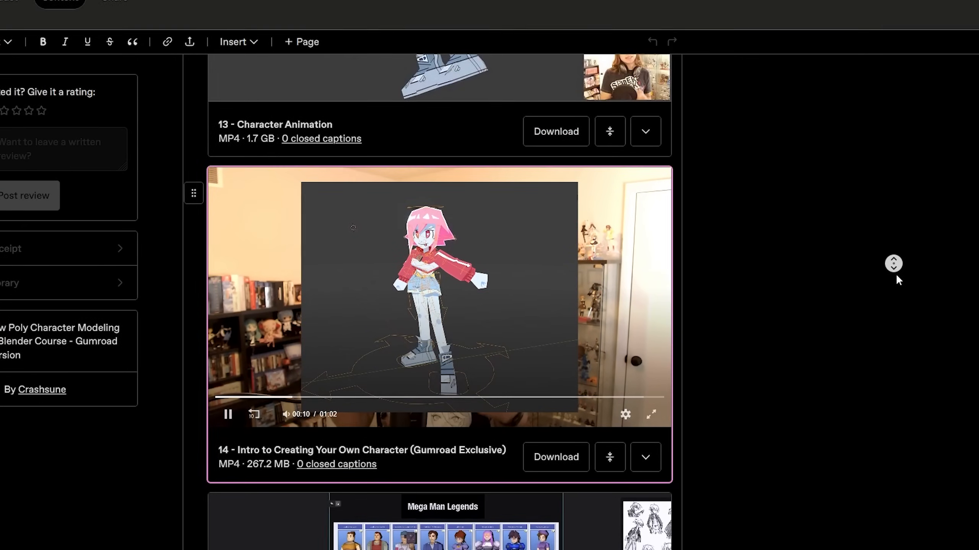
# Scroll the course video list down past lesson 14, Intro to Creating Your Own Character
pyautogui.scroll(-3)
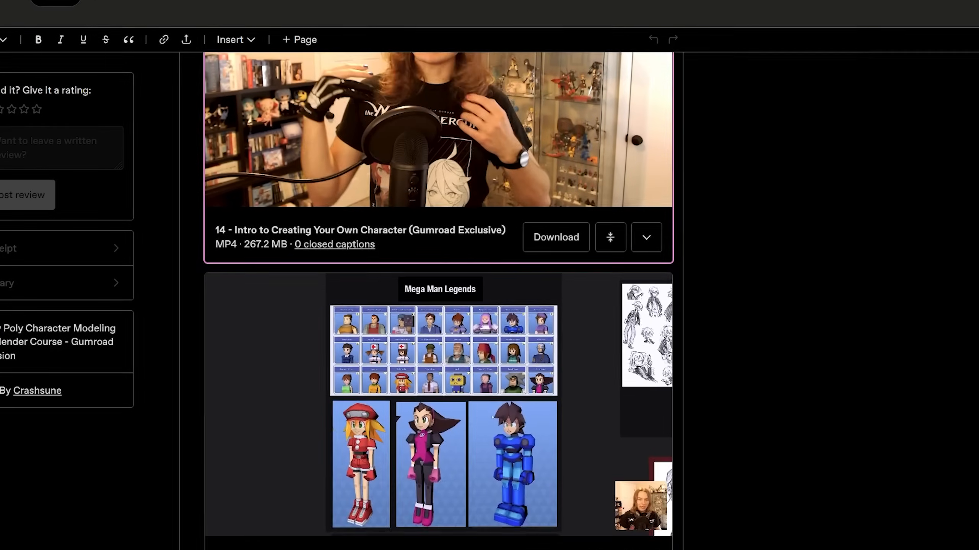
pyautogui.scroll(-3)
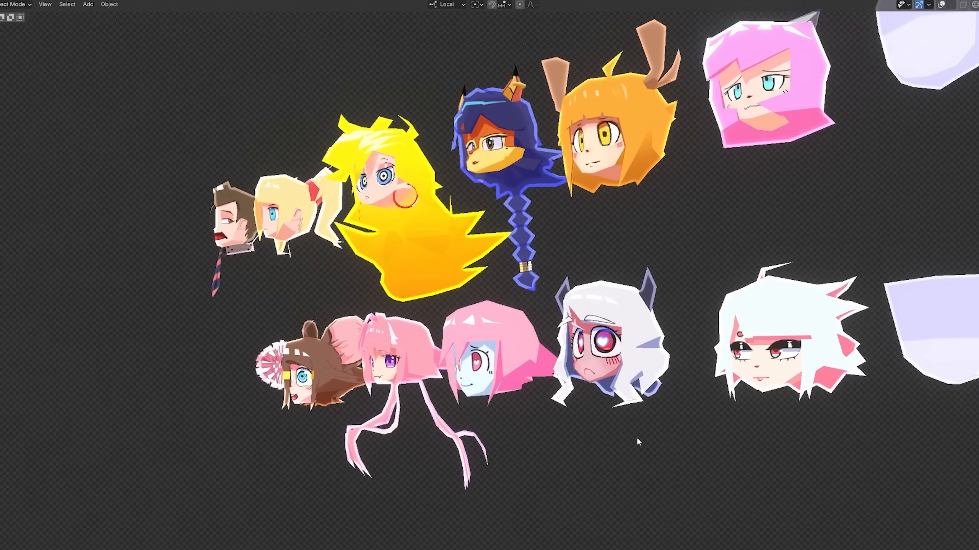
# Orbit the viewport to view the finished character heads' hairstyles from the back
pyautogui.moveTo(637, 441); pyautogui.dragTo(382, 453)
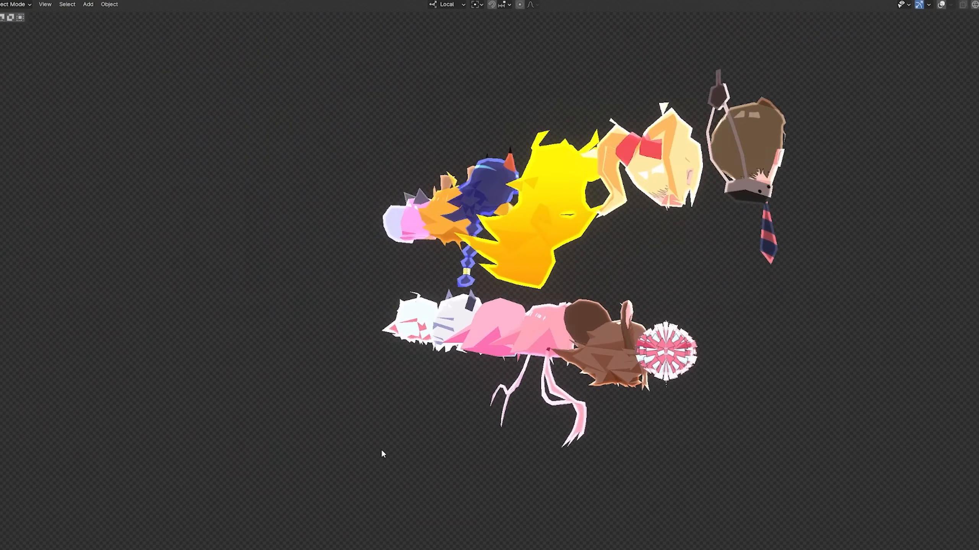